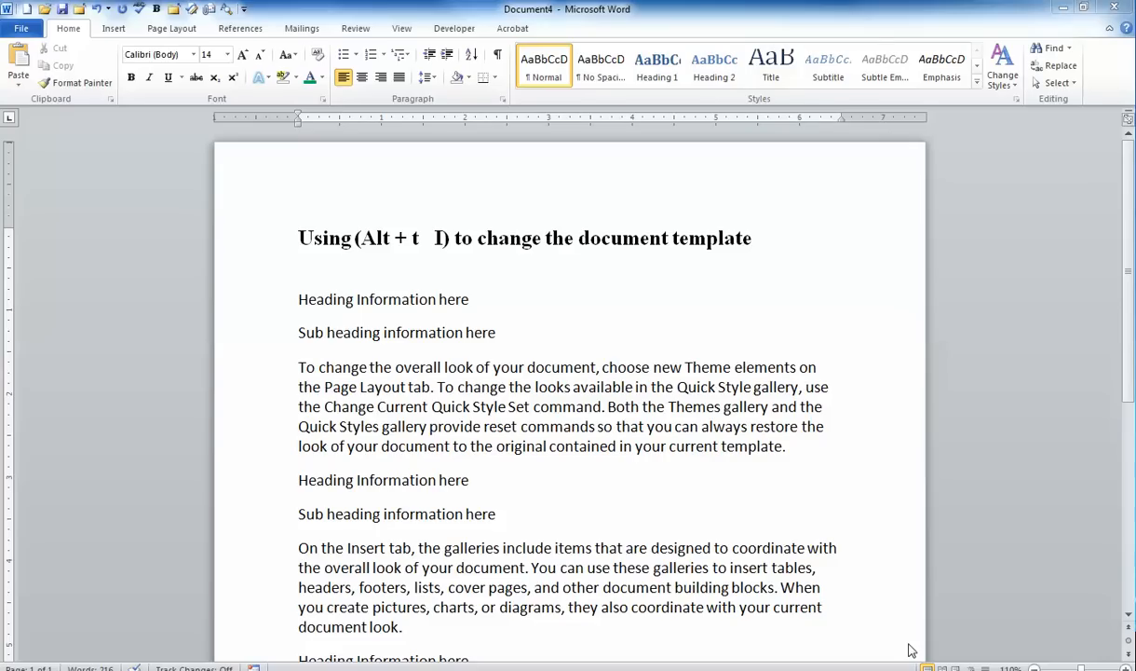
{"action": "mouse_move", "coordinate": [1018, 106]}
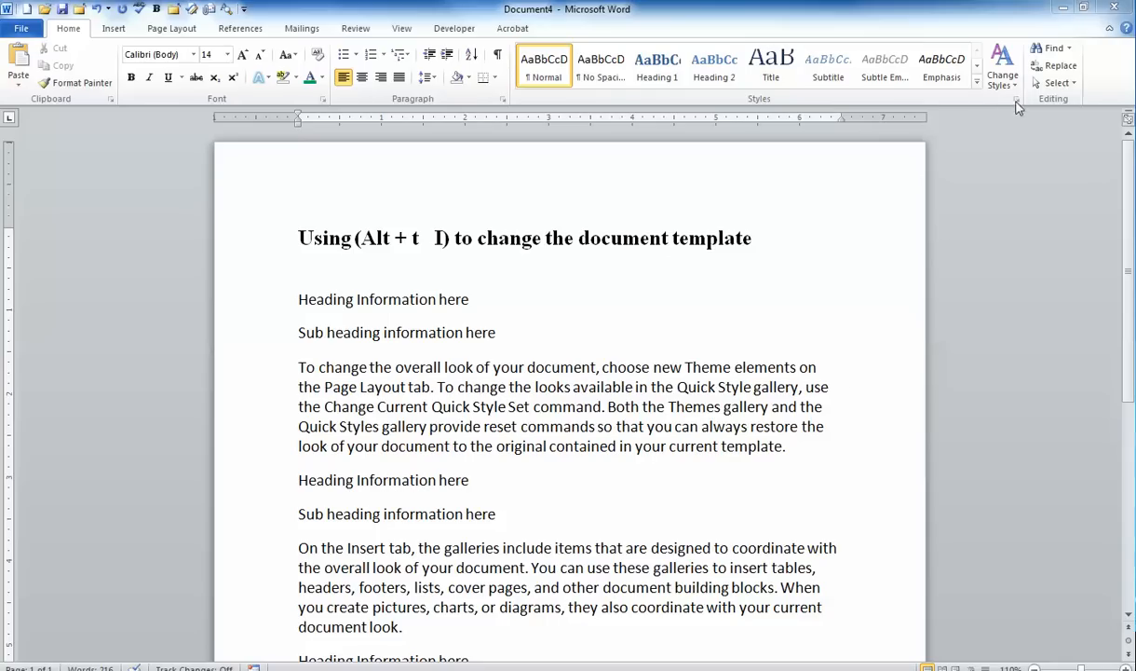
Apply Heading 1 to the first two heading lines and Heading 2 to their sub headings.
{"action": "left_click", "coordinate": [1016, 98]}
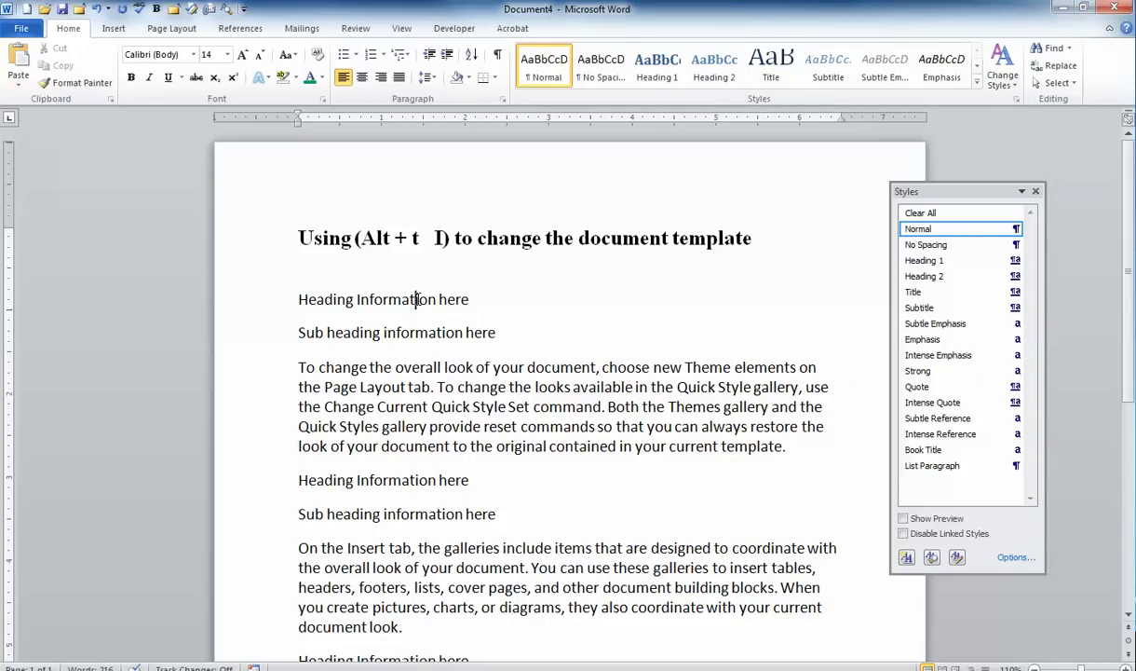
{"action": "left_click", "coordinate": [924, 260]}
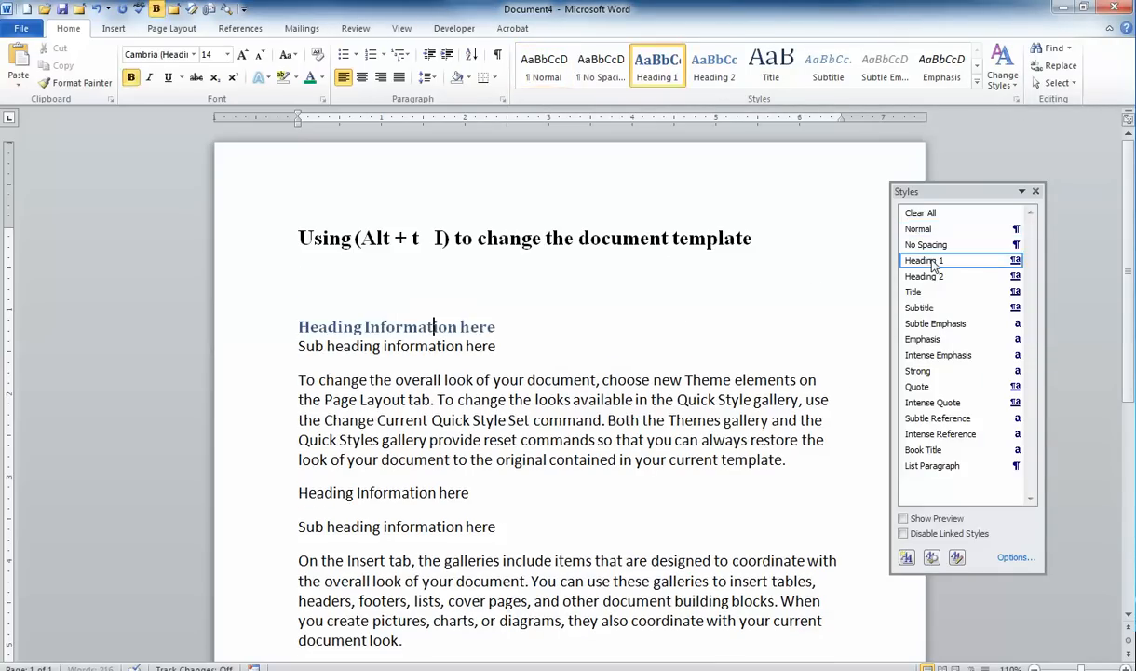
{"action": "left_click", "coordinate": [918, 229]}
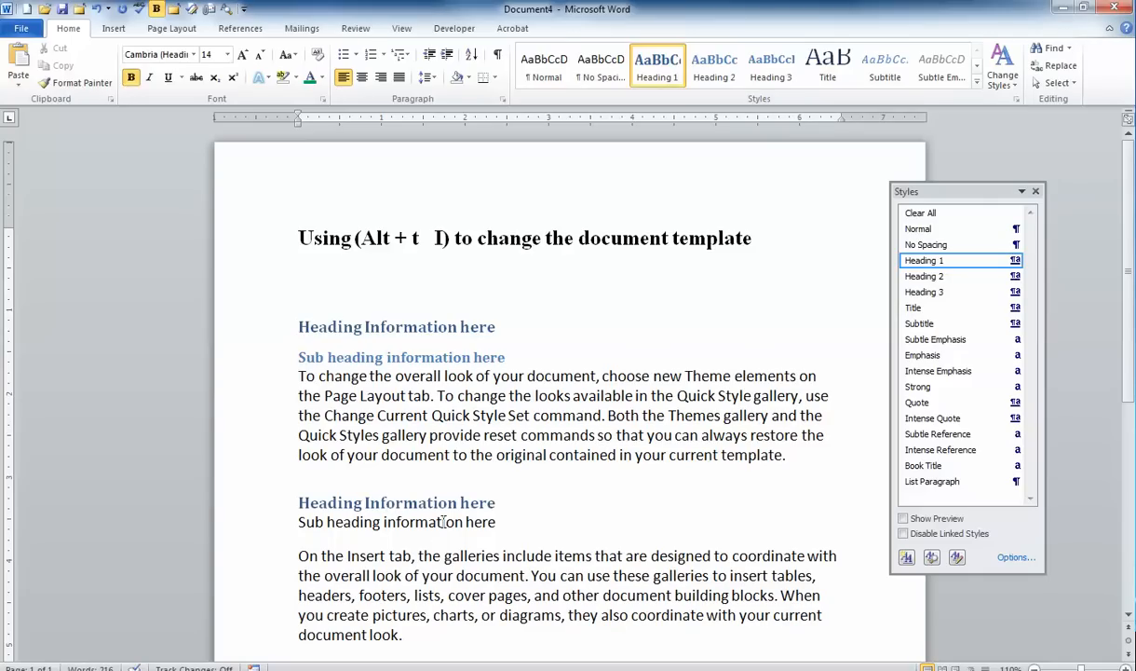
{"action": "left_click", "coordinate": [923, 275]}
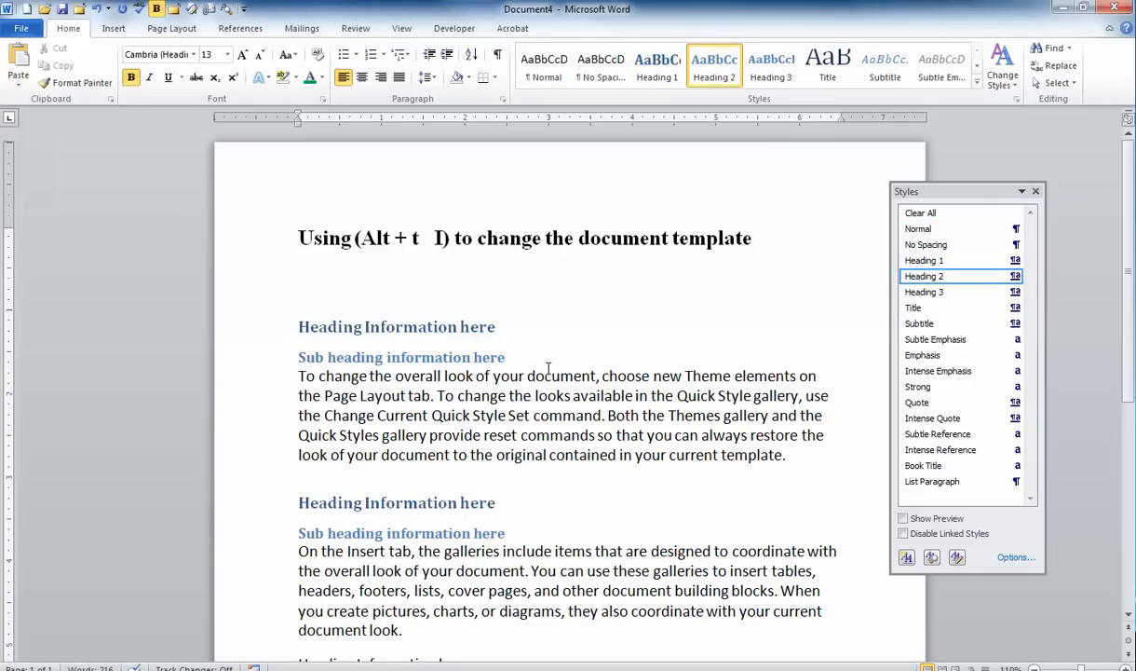
{"action": "mouse_move", "coordinate": [401, 199]}
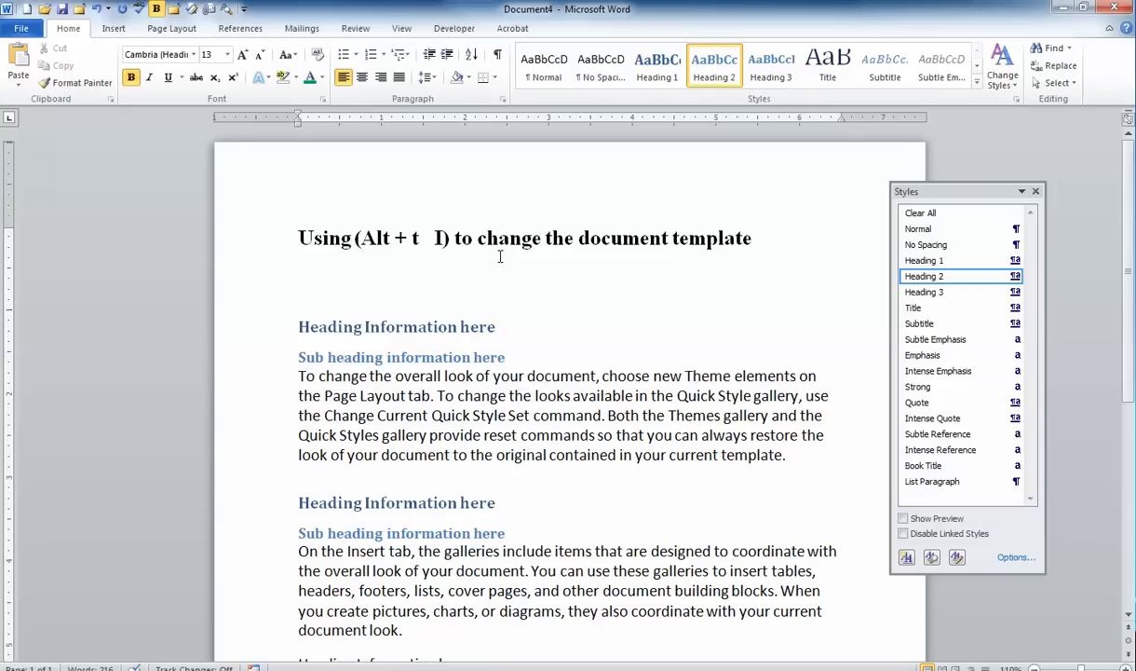
{"action": "key", "text": "alt+t"}
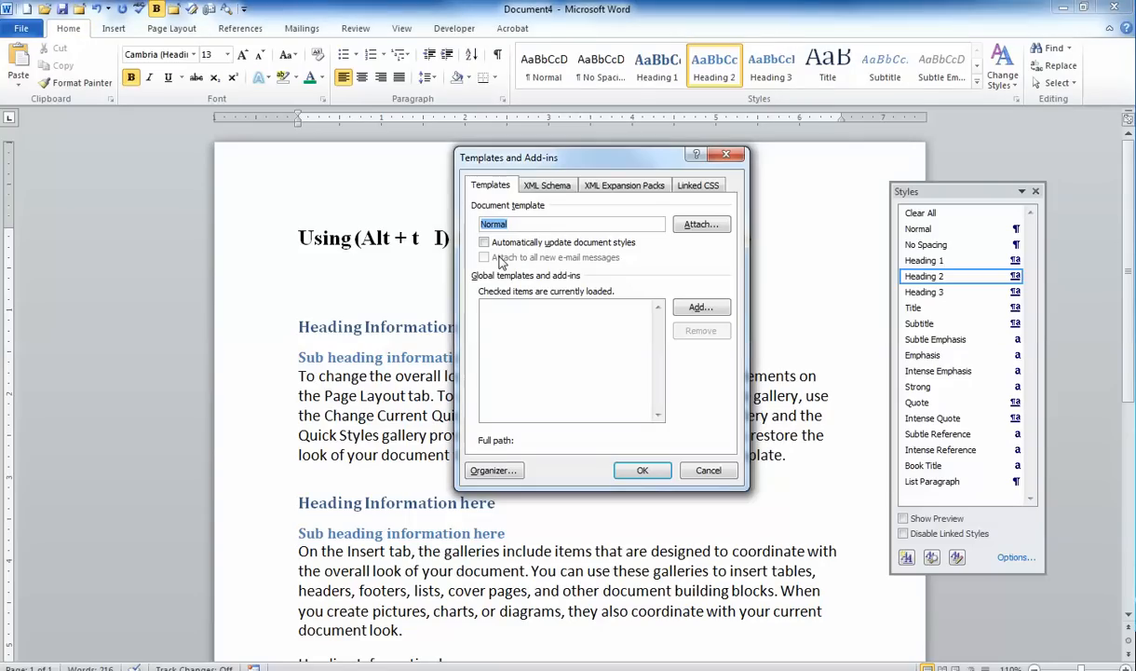
{"action": "mouse_move", "coordinate": [475, 186]}
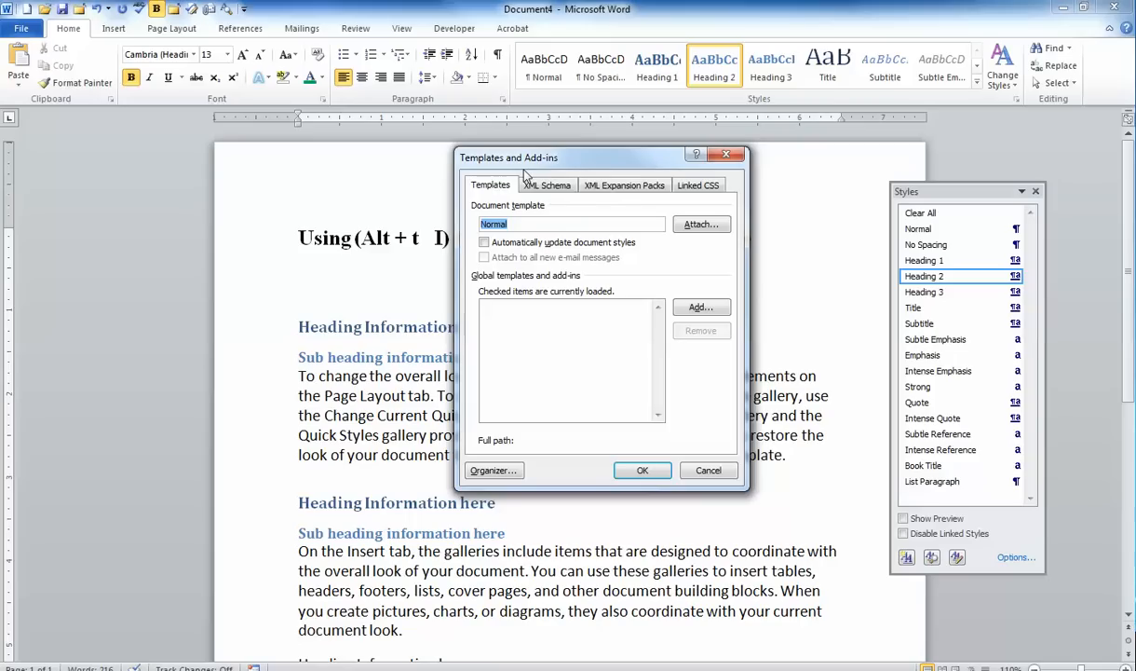
{"action": "mouse_move", "coordinate": [470, 234]}
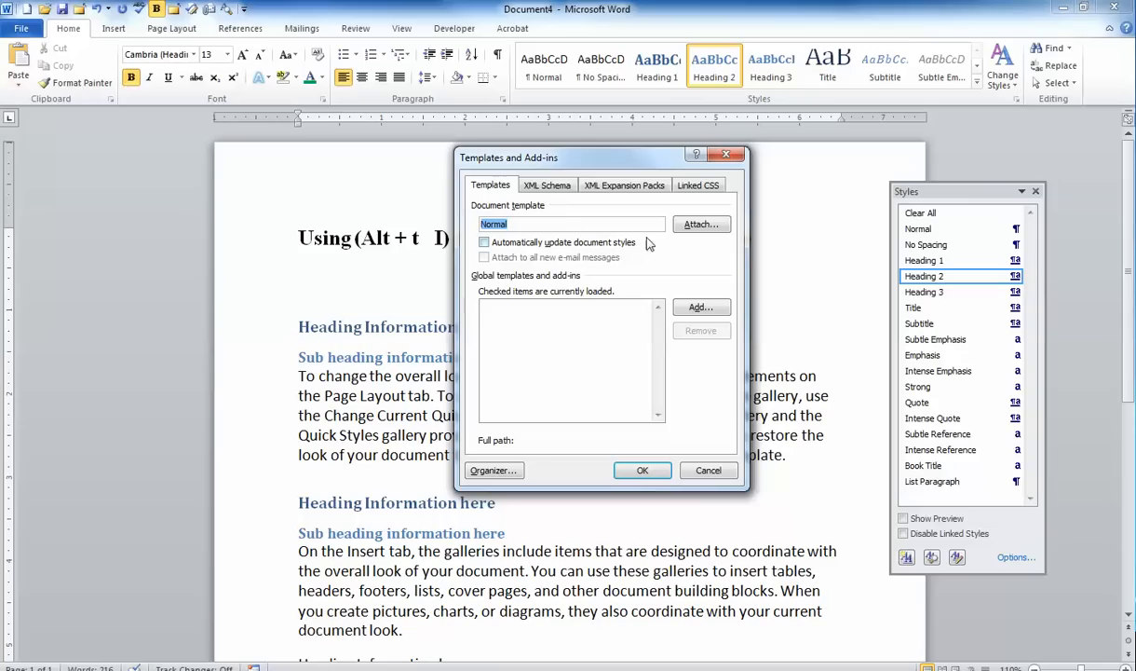
Attach 'Proposal Template' from Documents > A templates as the document template.
{"action": "left_click", "coordinate": [700, 223]}
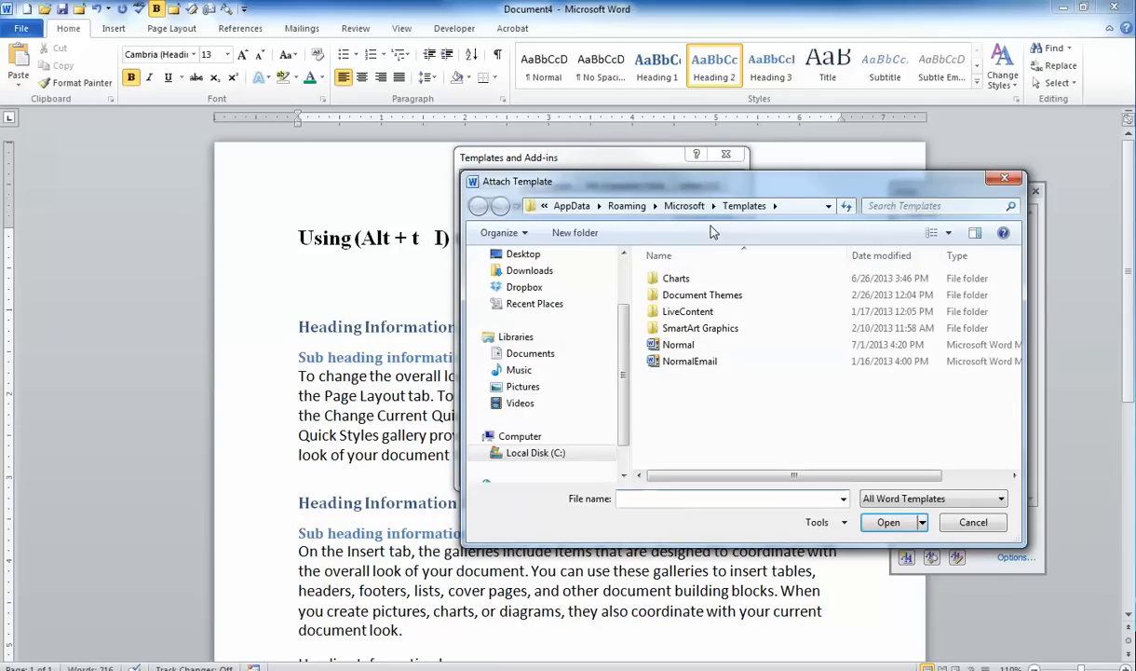
{"action": "left_click", "coordinate": [530, 353]}
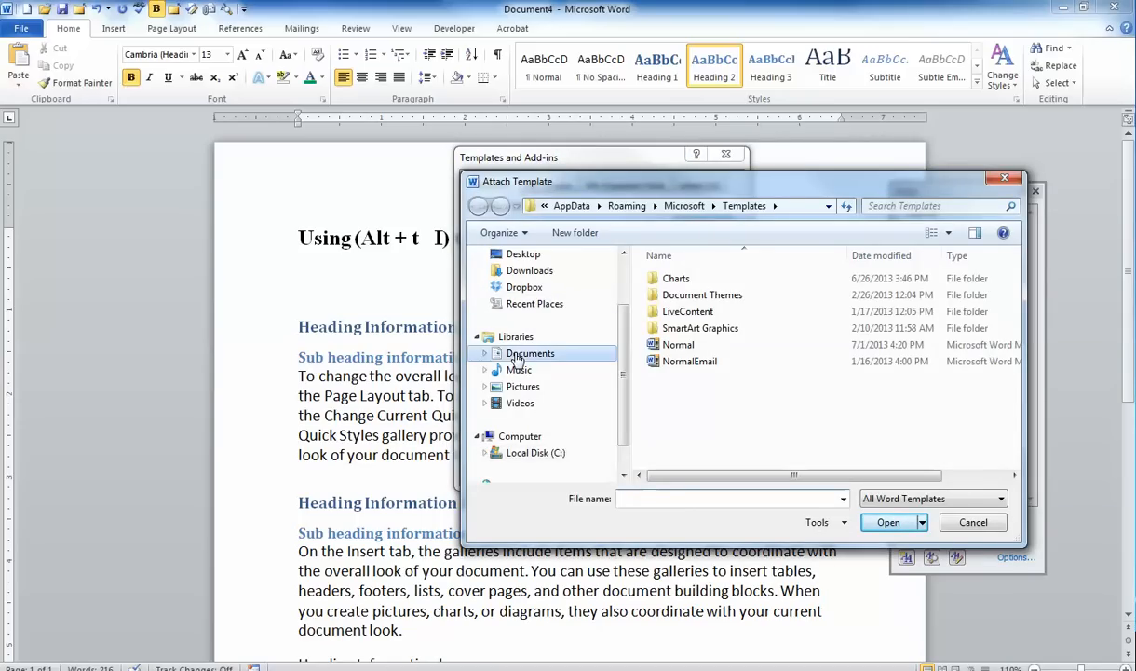
{"action": "left_click", "coordinate": [530, 353]}
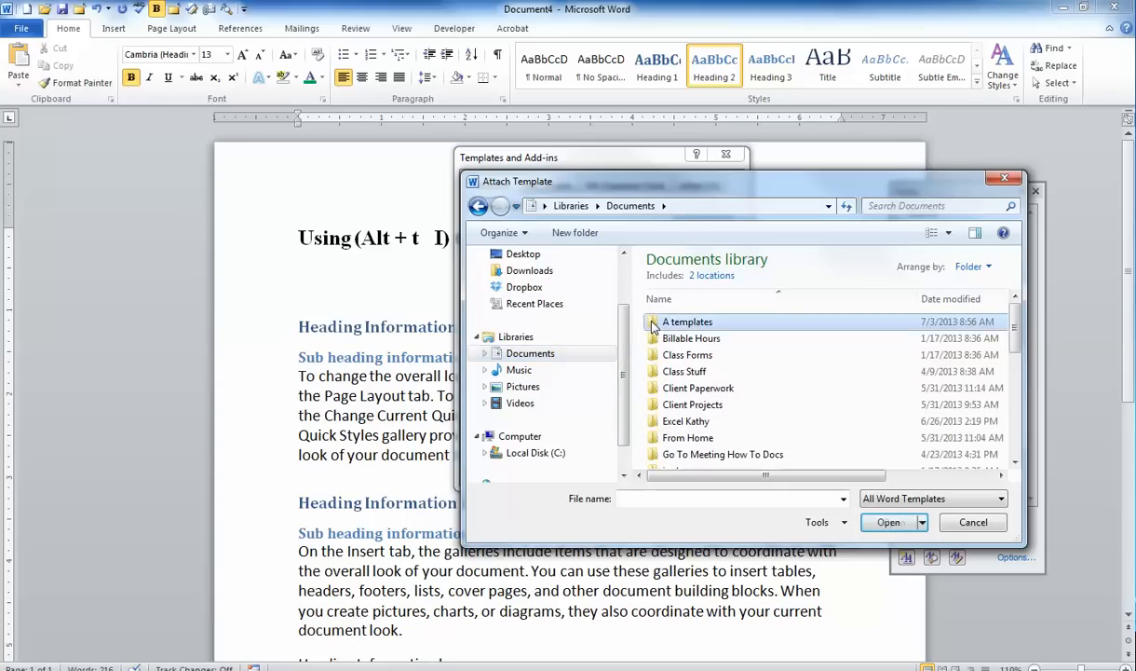
{"action": "double_click", "coordinate": [687, 321]}
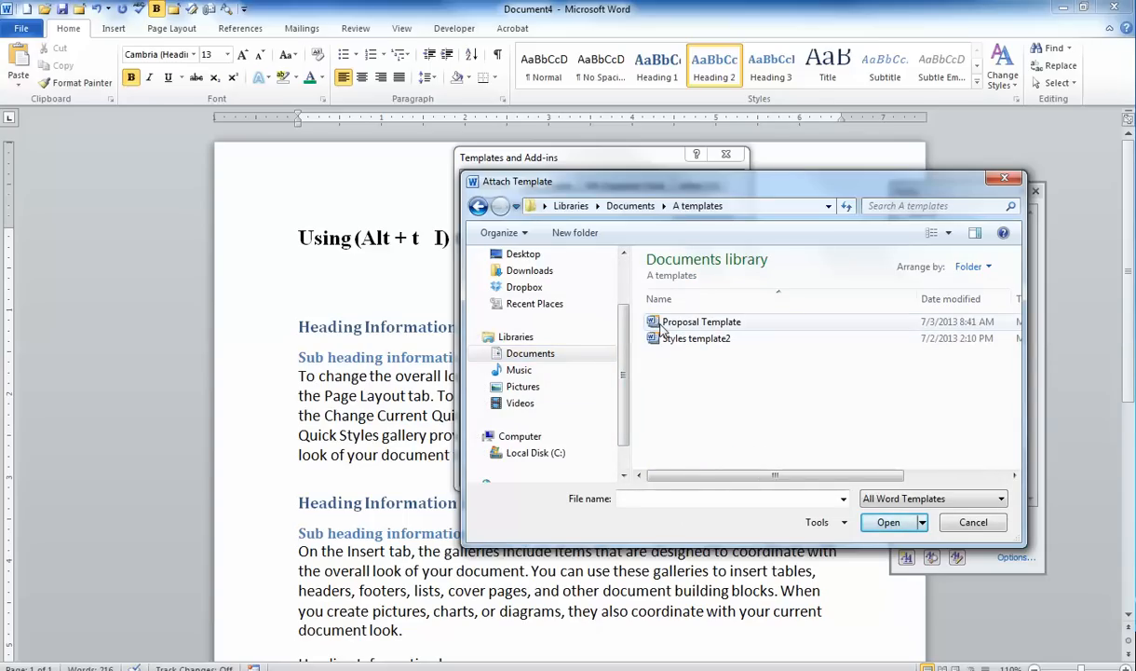
{"action": "left_click", "coordinate": [702, 321]}
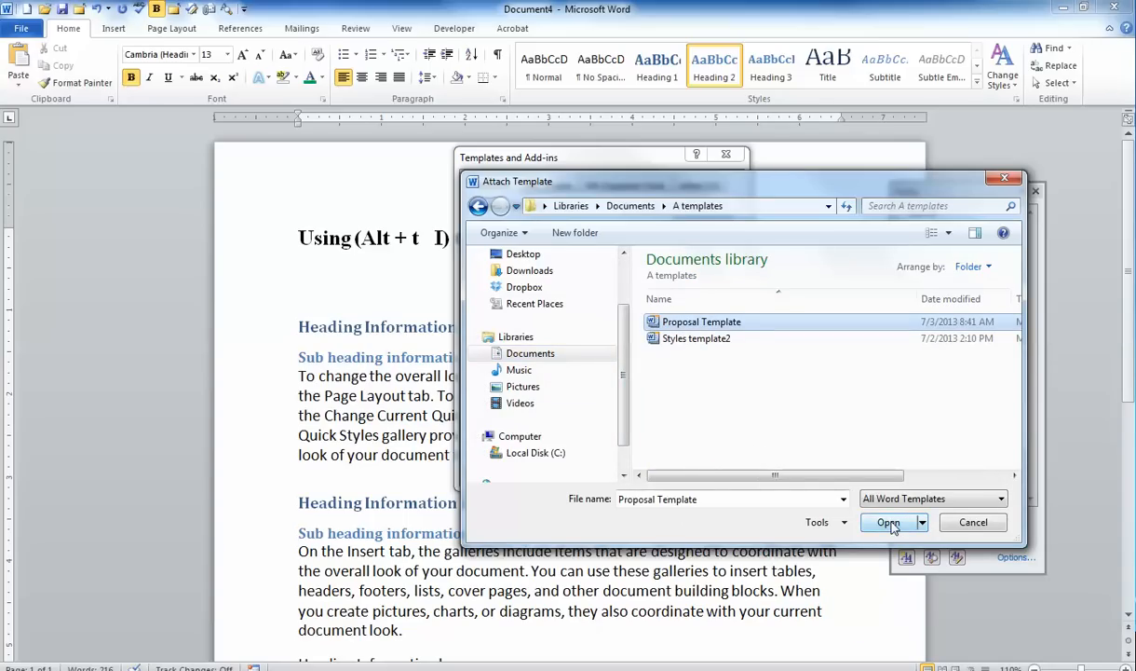
{"action": "left_click", "coordinate": [888, 522]}
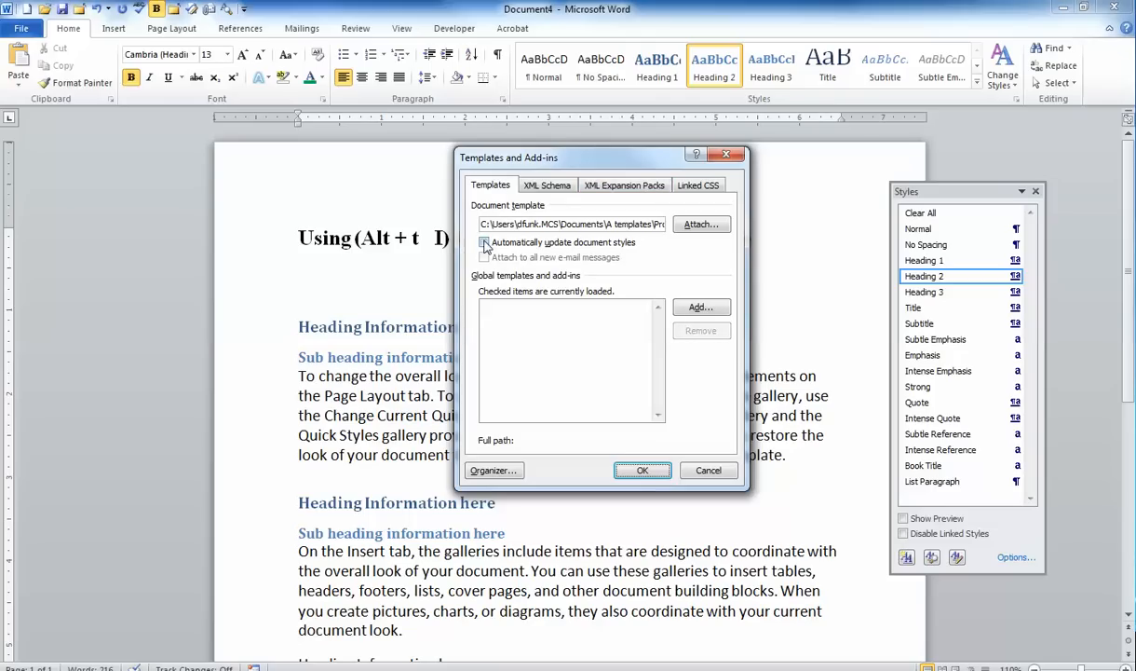
Enable 'Automatically update document styles' so headings turn red and sub headings purple.
{"action": "left_click", "coordinate": [484, 243]}
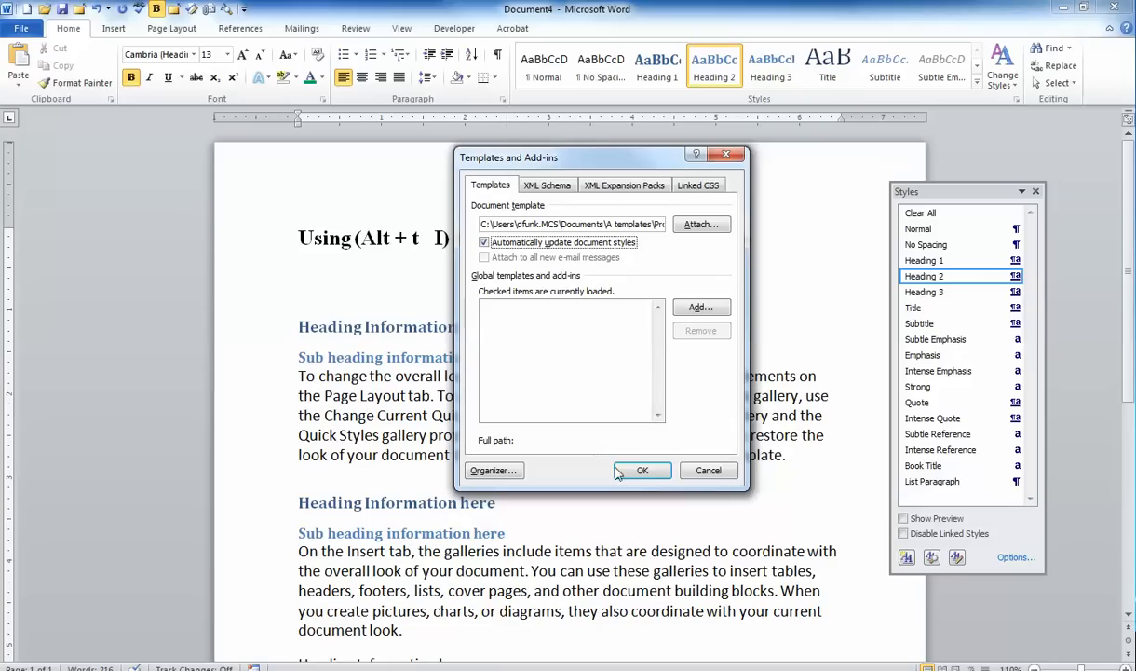
{"action": "left_click", "coordinate": [642, 469]}
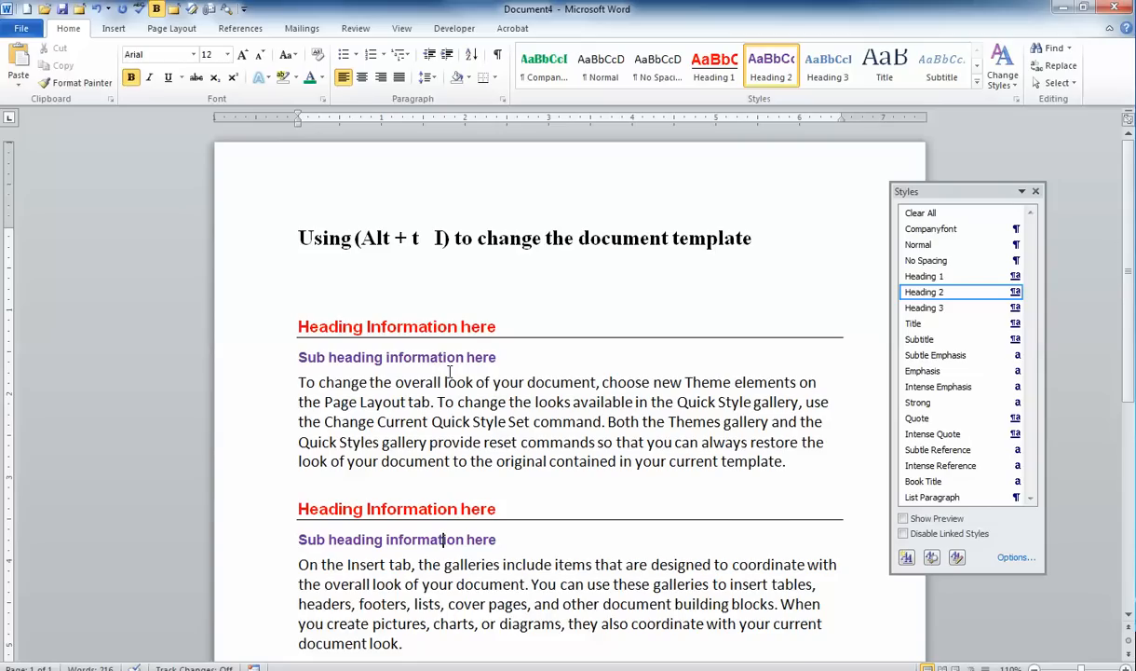
Restyle the third section heading with the red Heading 1 style.
{"action": "scroll", "scroll_direction": "down", "scroll_amount": 3}
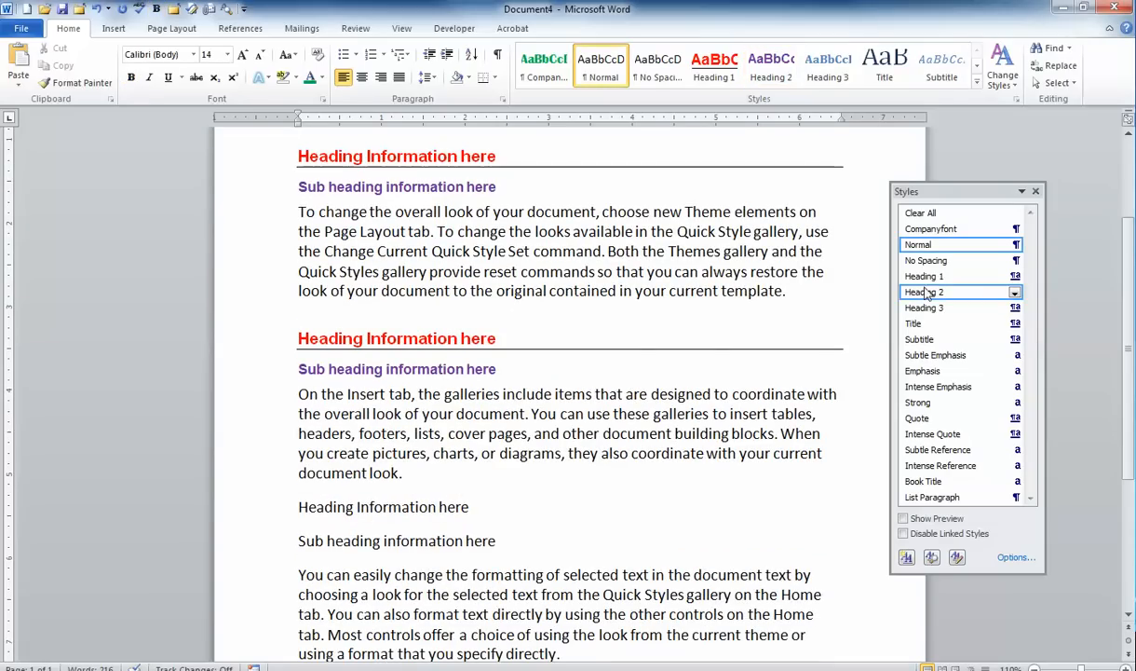
{"action": "left_click", "coordinate": [924, 276]}
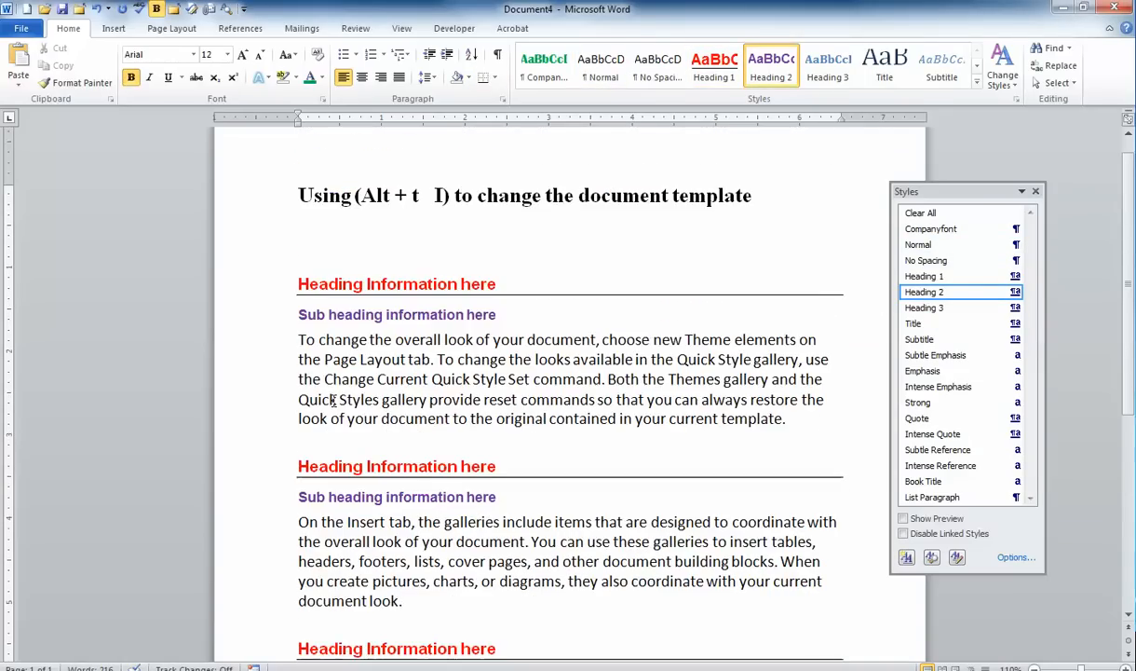
{"action": "left_click", "coordinate": [931, 244]}
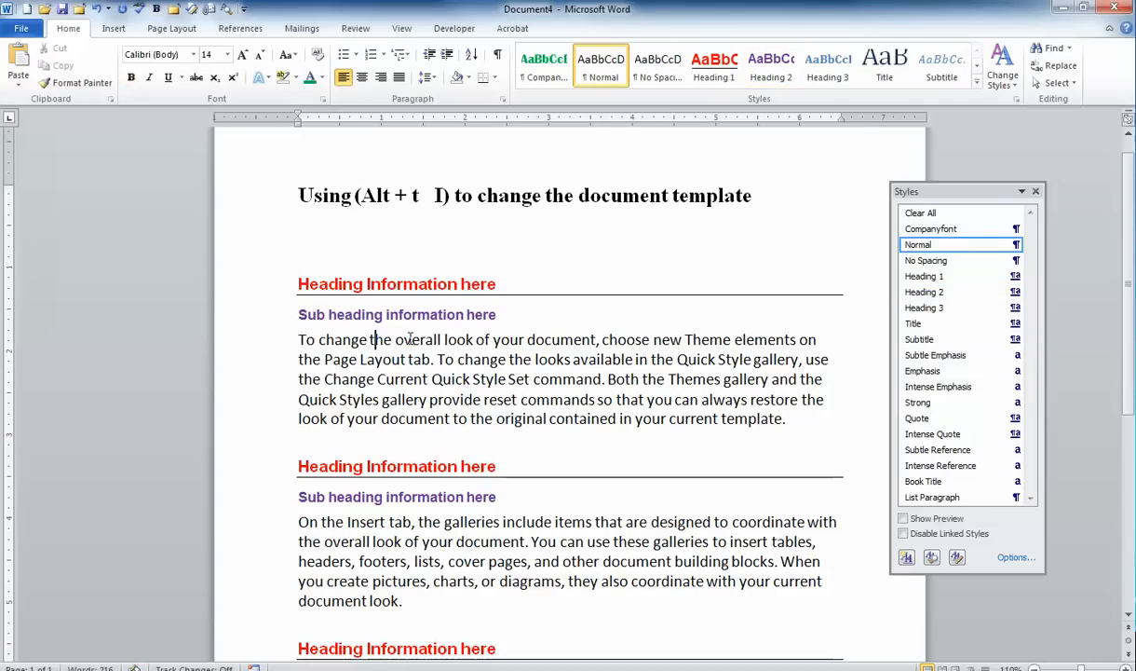
{"action": "mouse_move", "coordinate": [959, 229]}
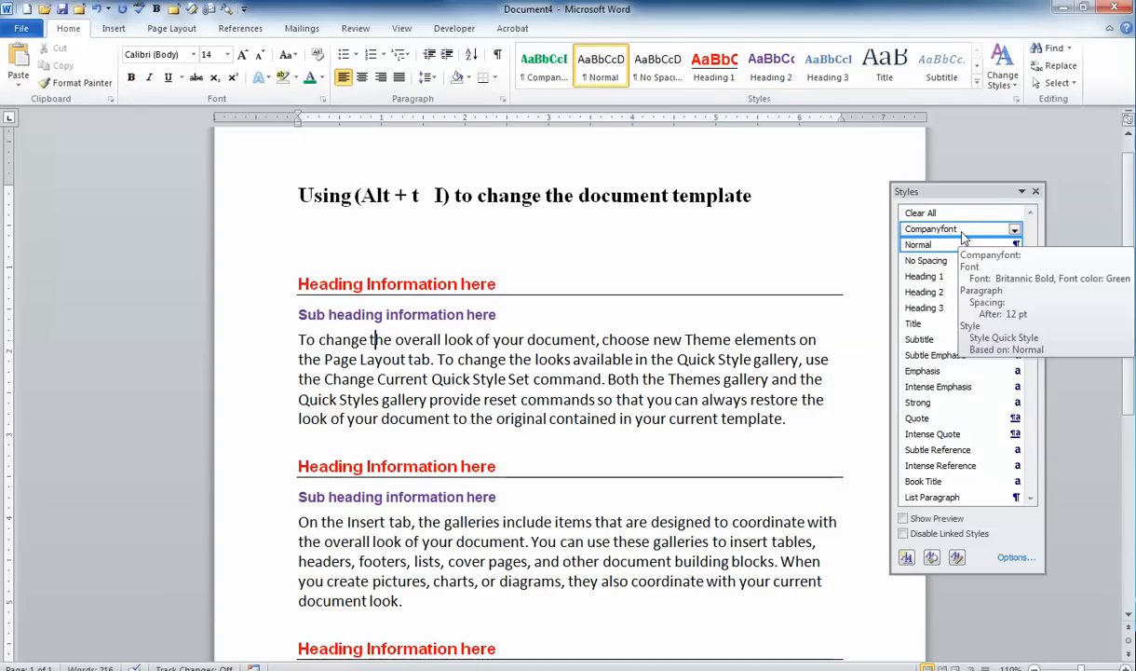
Format the first body paragraph with the bold green Companyfont style.
{"action": "left_click", "coordinate": [960, 229]}
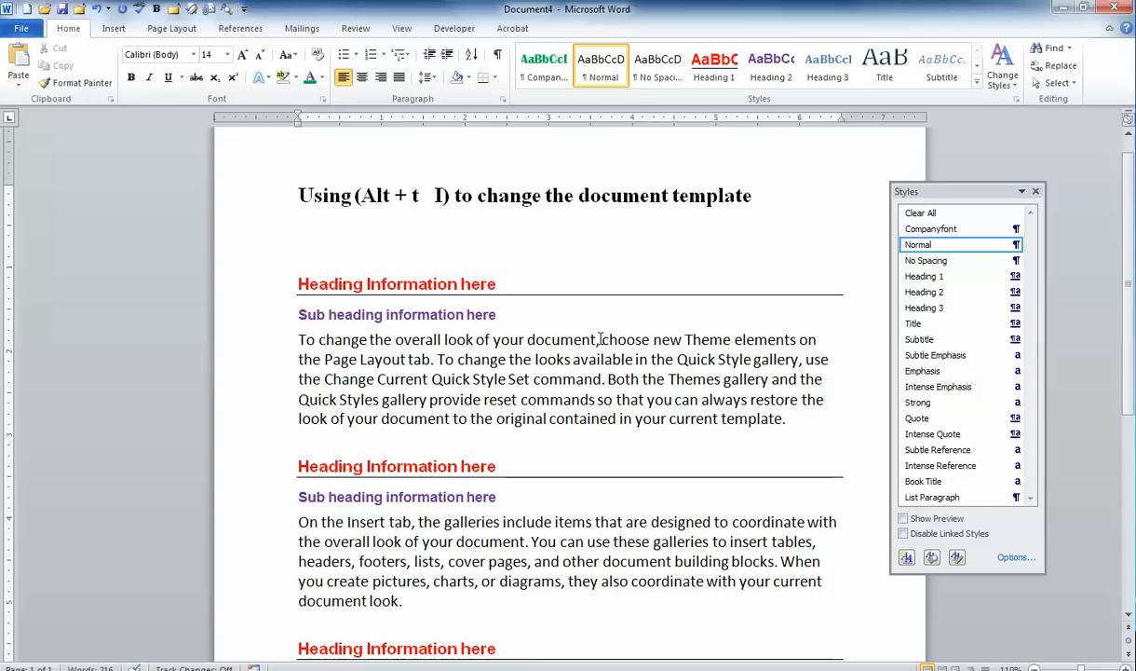
{"action": "mouse_move", "coordinate": [695, 311]}
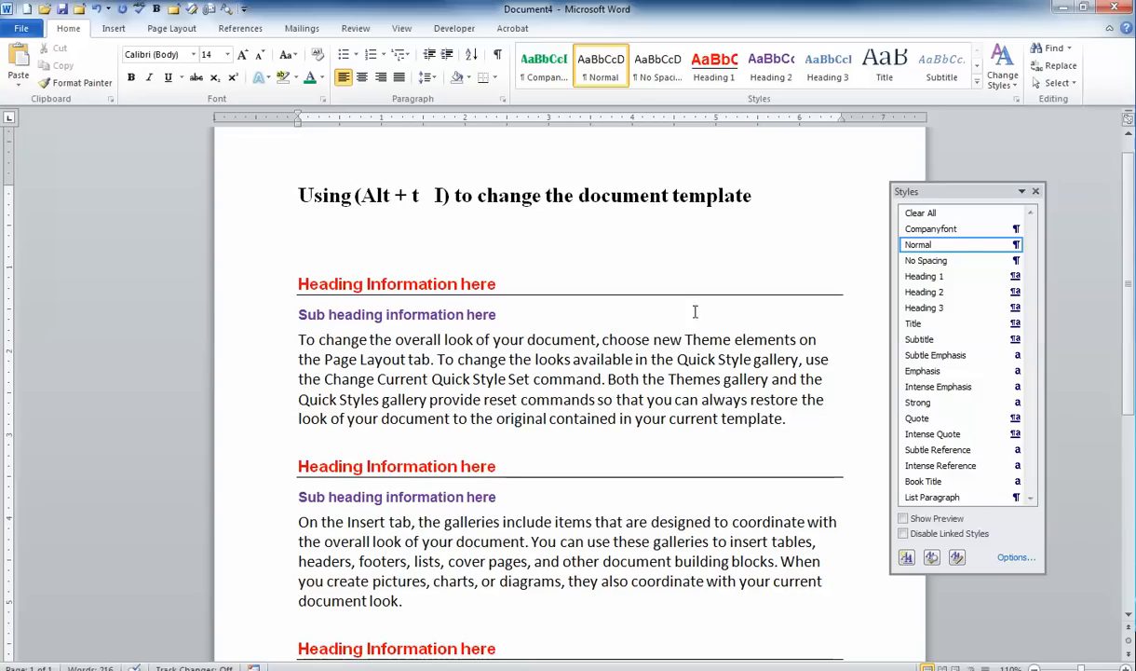
{"action": "left_click", "coordinate": [930, 229]}
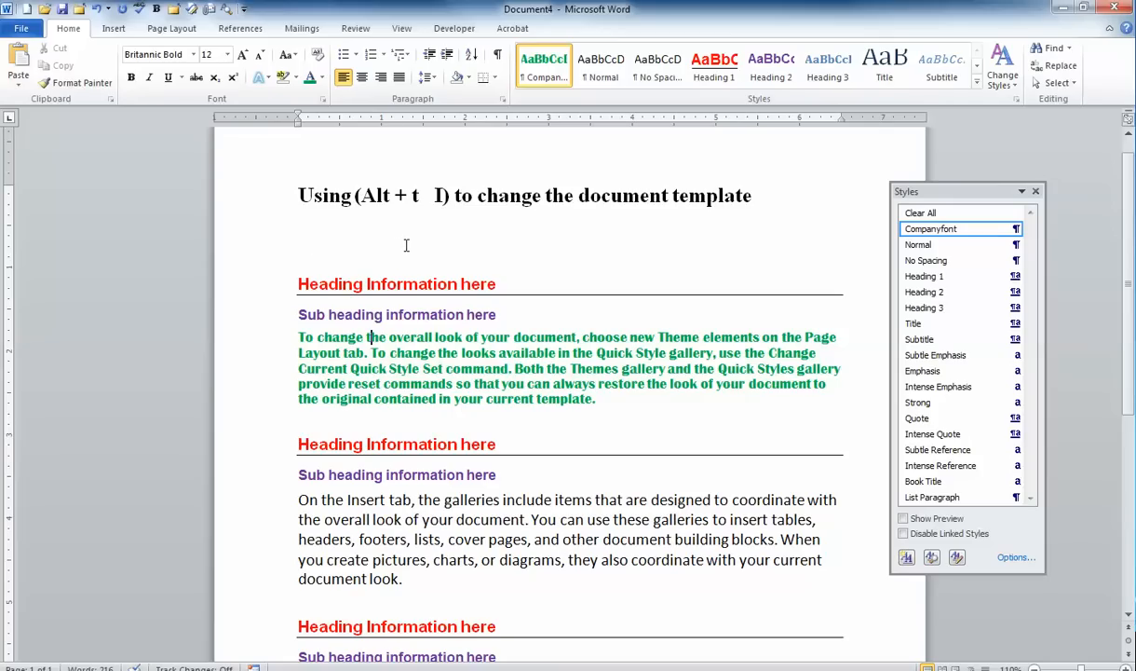
{"action": "mouse_move", "coordinate": [411, 230]}
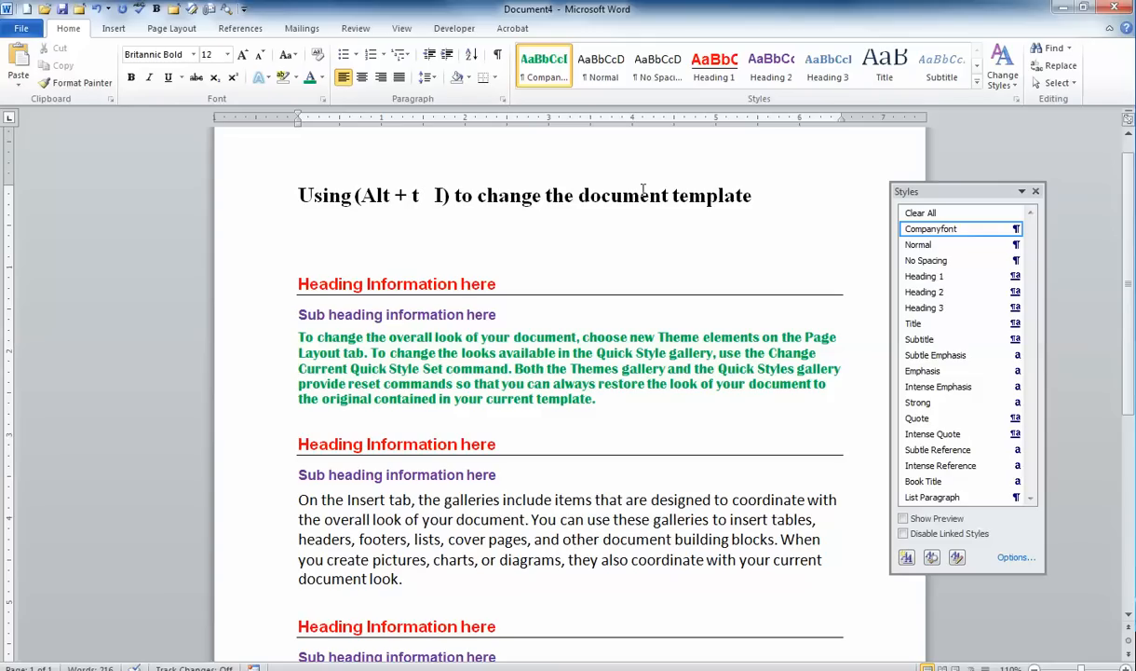
{"action": "mouse_move", "coordinate": [729, 181]}
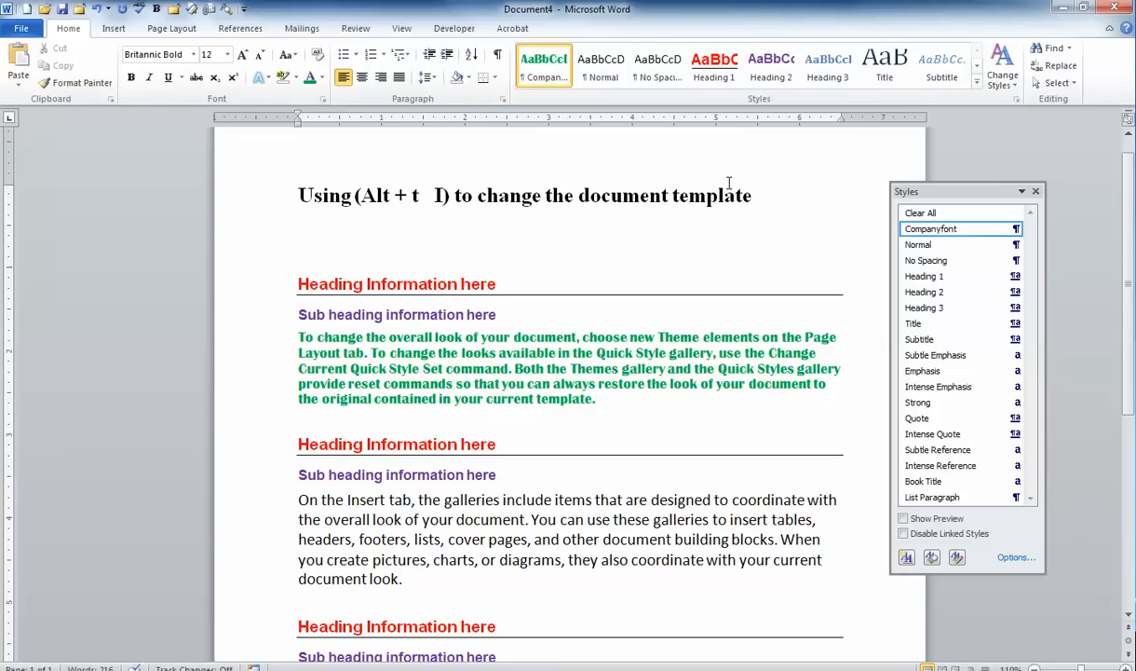